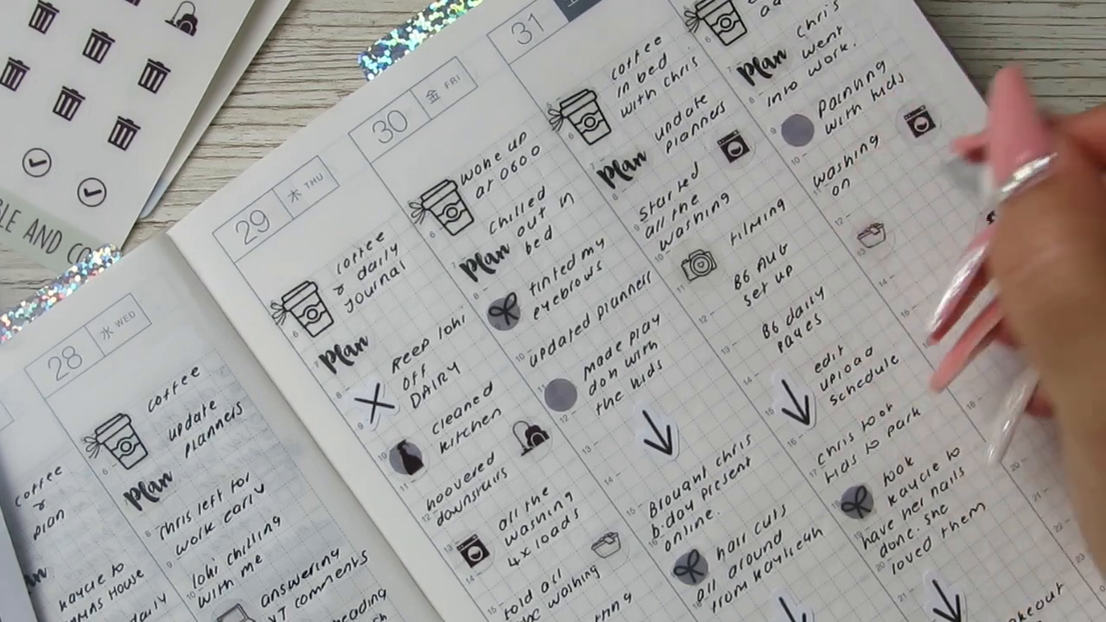
{"action": "mouse_move", "coordinate": [994, 173]}
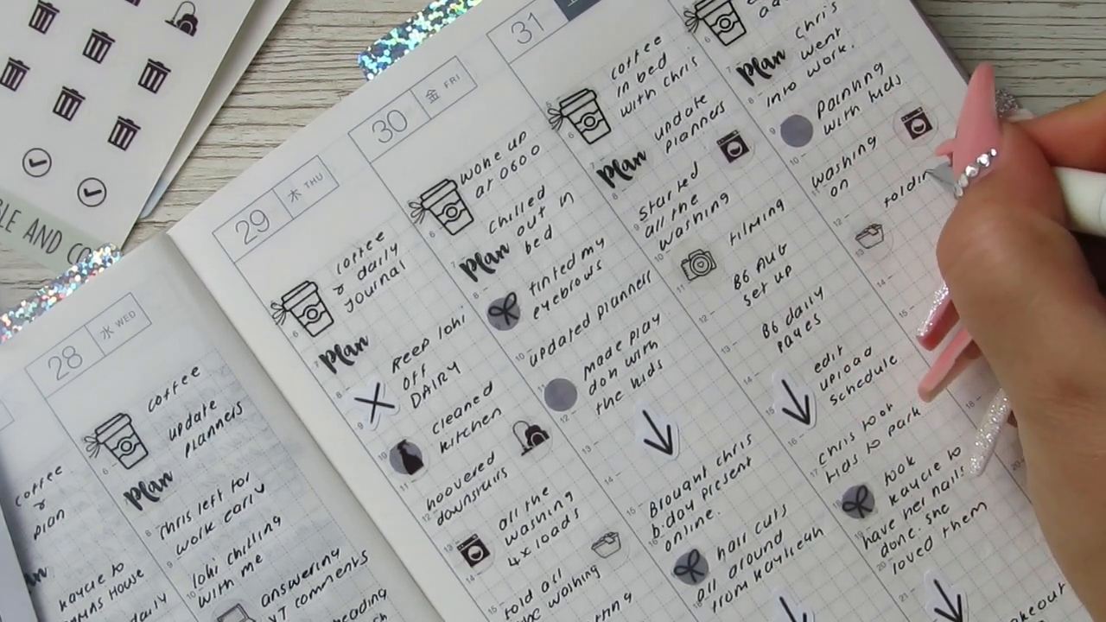